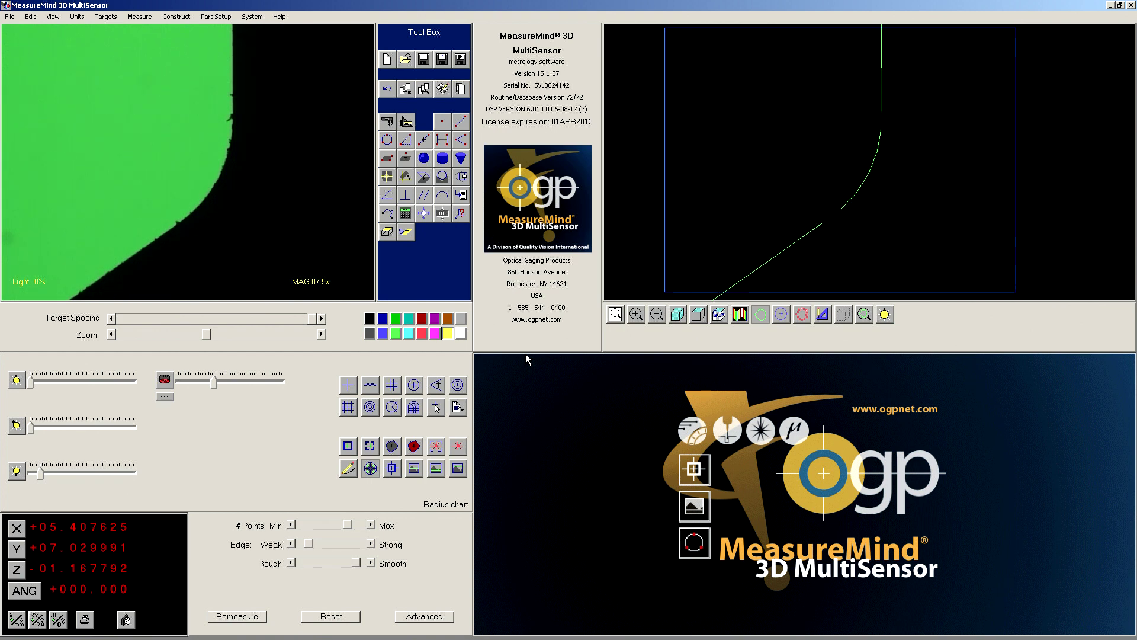
{"action": "mouse_move", "coordinate": [701, 136]}
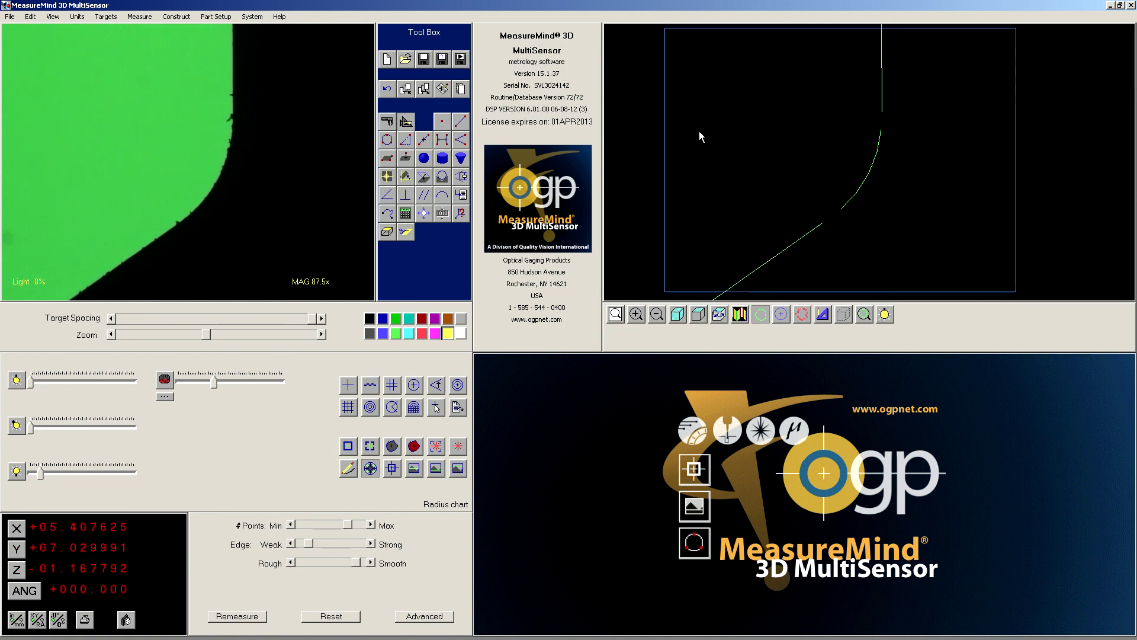
{"action": "mouse_move", "coordinate": [803, 235]}
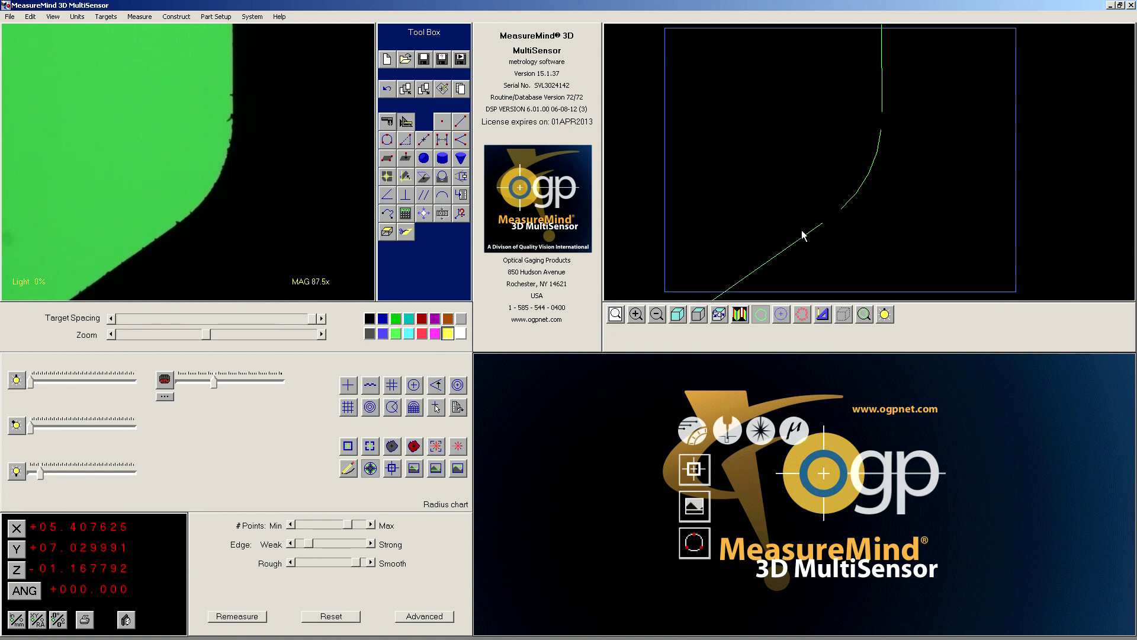
{"action": "mouse_move", "coordinate": [865, 170]}
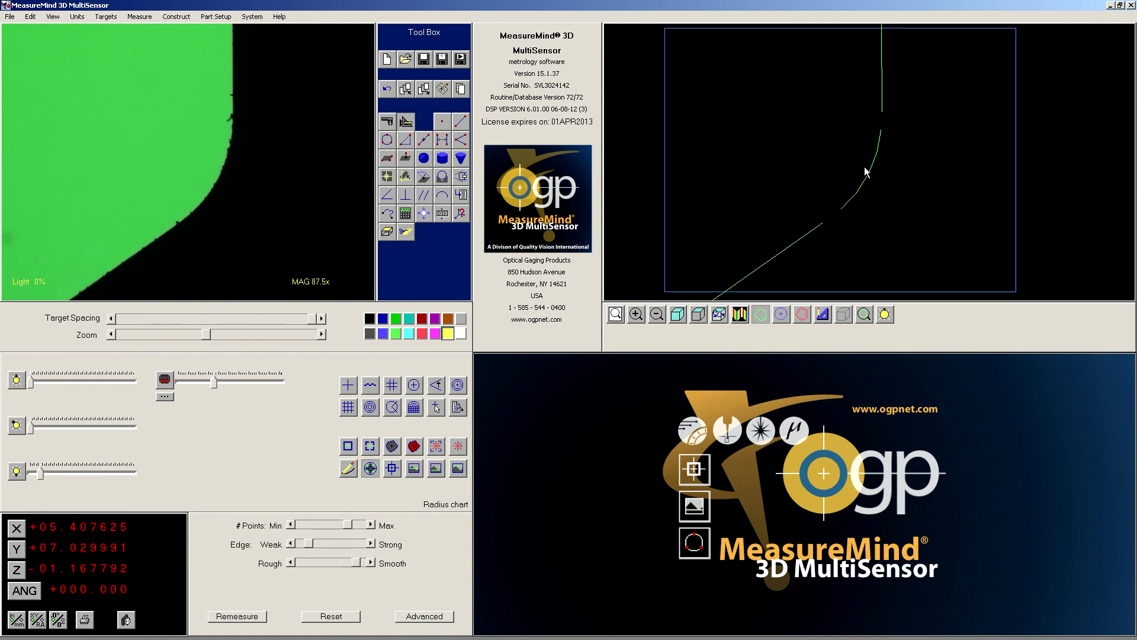
{"action": "mouse_move", "coordinate": [792, 251]}
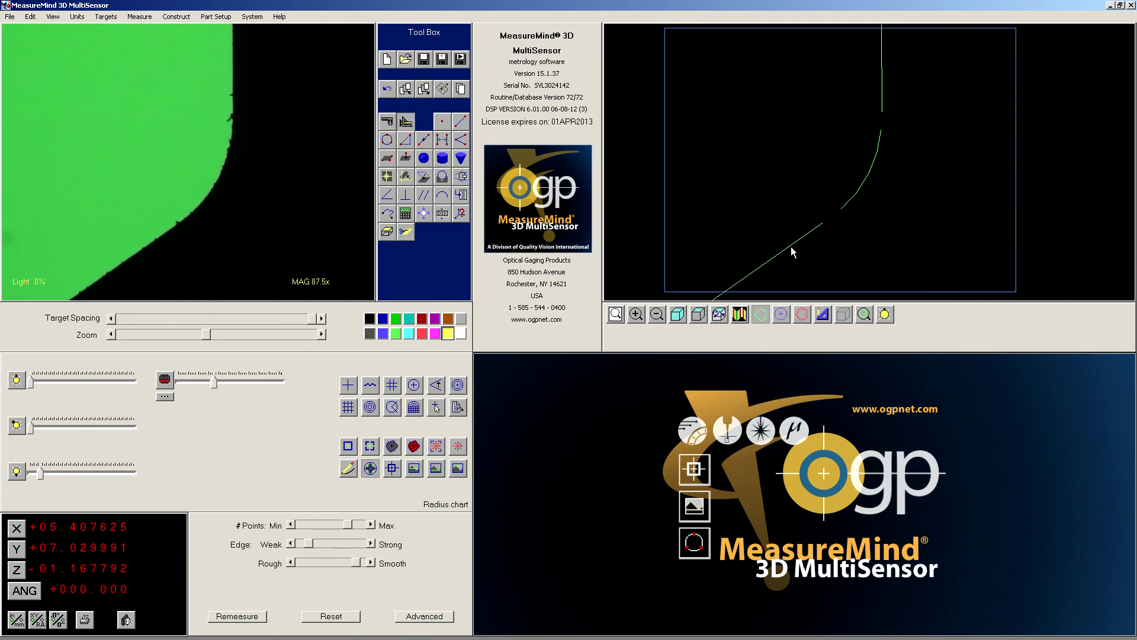
{"action": "mouse_move", "coordinate": [877, 154]}
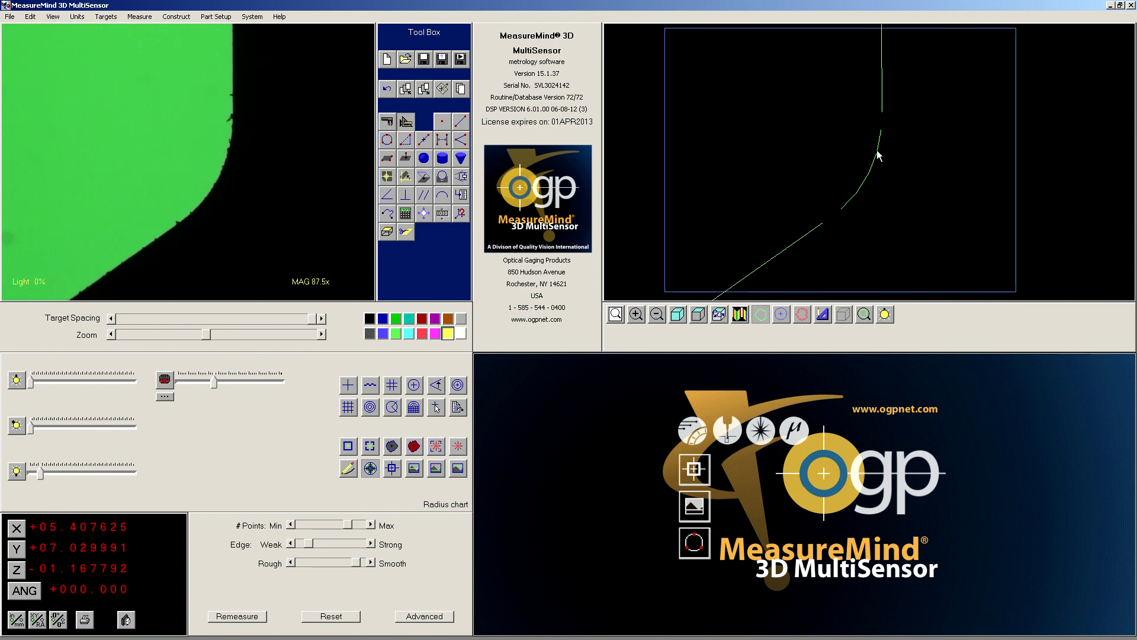
{"action": "mouse_move", "coordinate": [837, 225]}
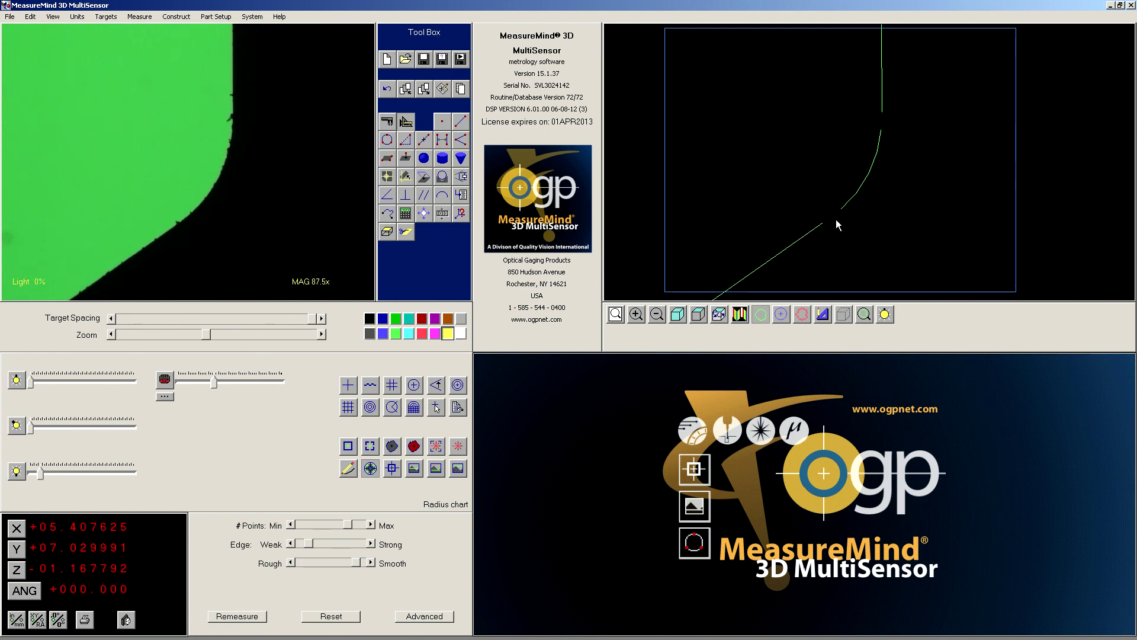
{"action": "mouse_move", "coordinate": [834, 211]}
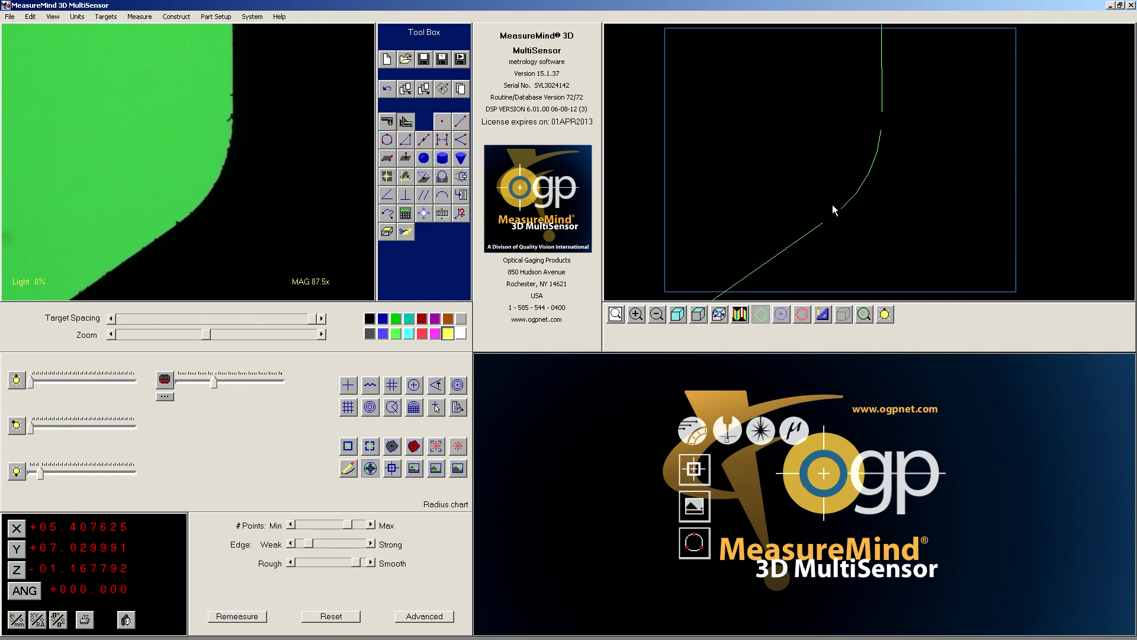
{"action": "mouse_move", "coordinate": [884, 130]}
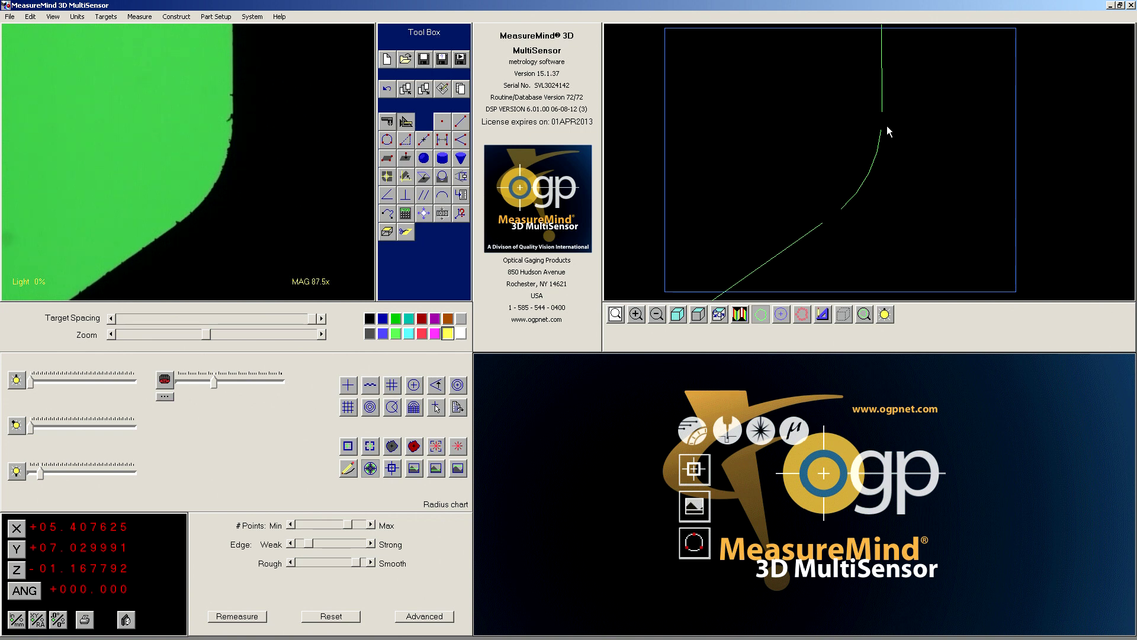
{"action": "mouse_move", "coordinate": [854, 191]}
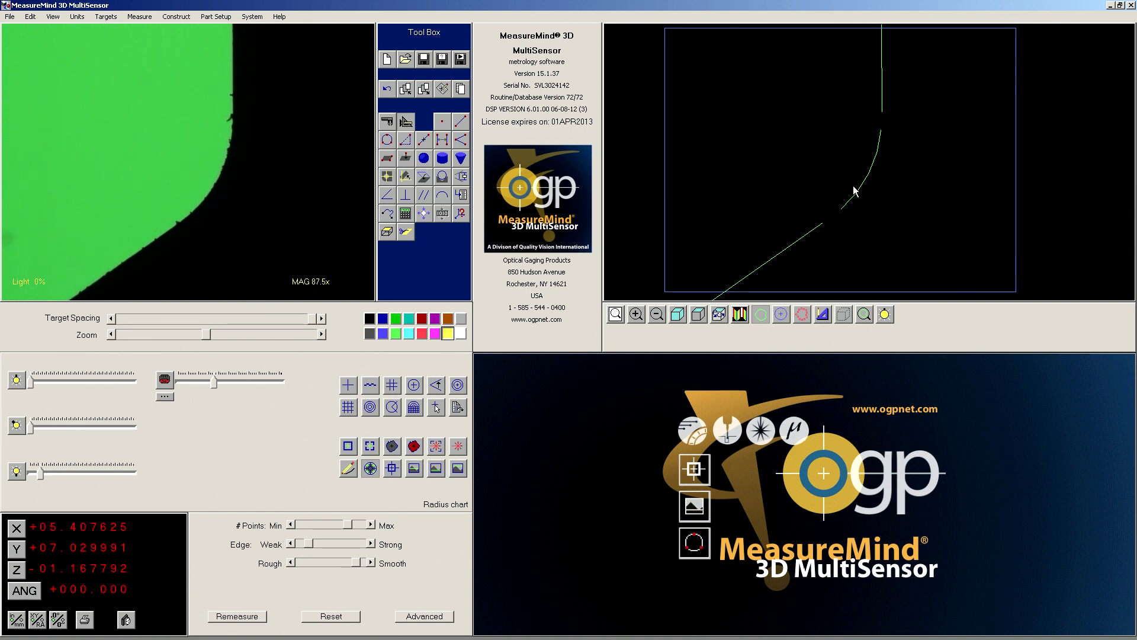
{"action": "mouse_move", "coordinate": [875, 168]}
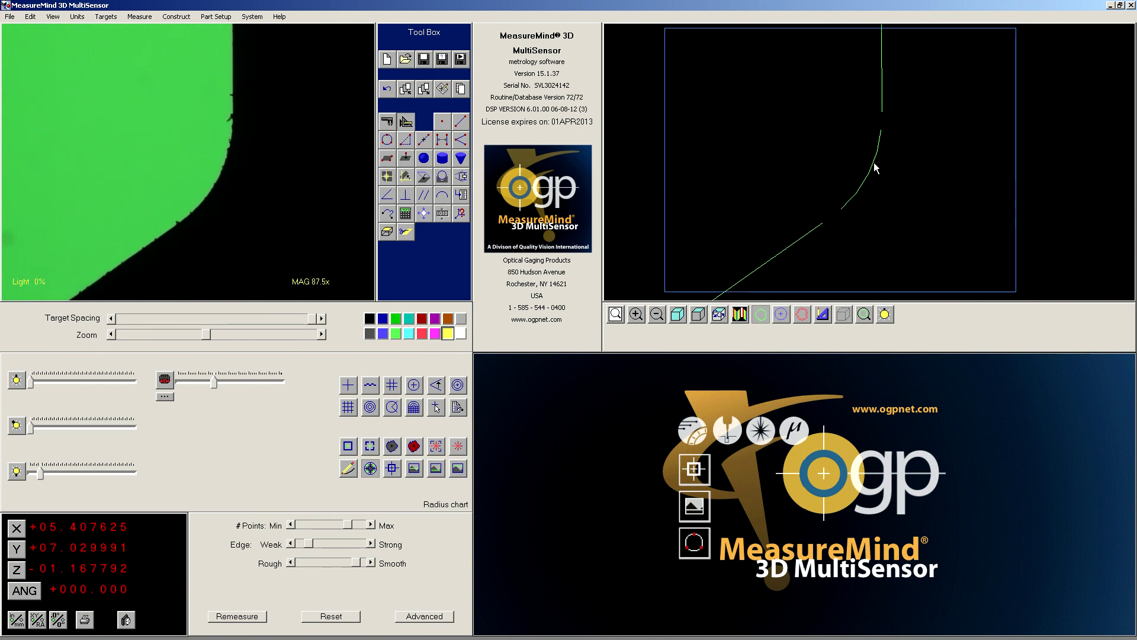
{"action": "mouse_move", "coordinate": [407, 121]}
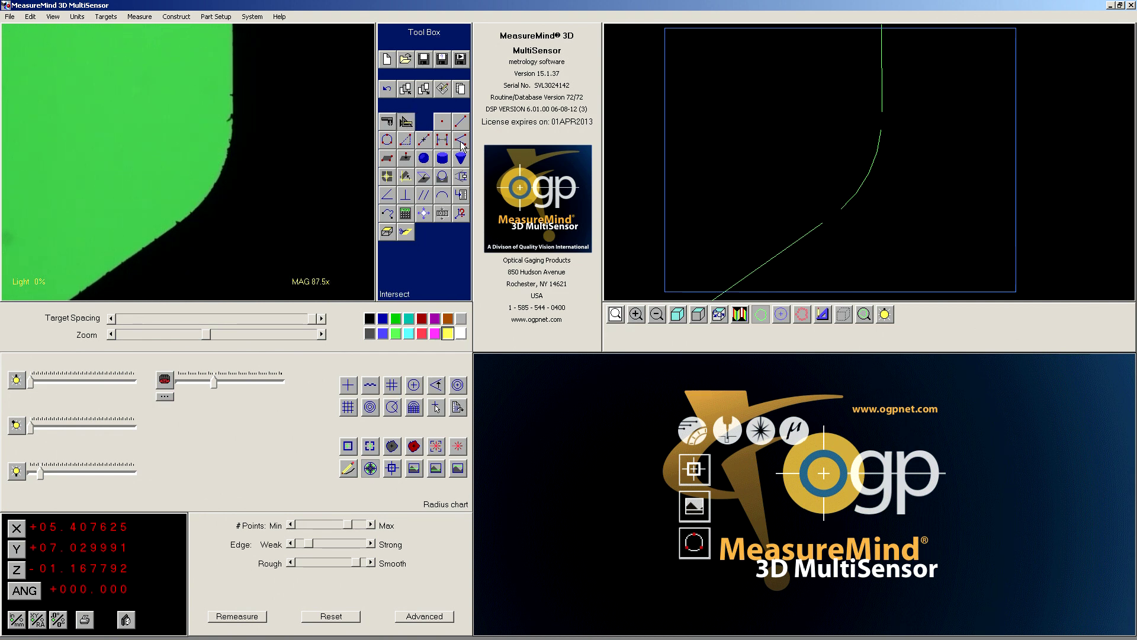
Create Intersect 4 from the measured line and arc via the Intersect construct icon.
{"action": "left_click", "coordinate": [461, 122]}
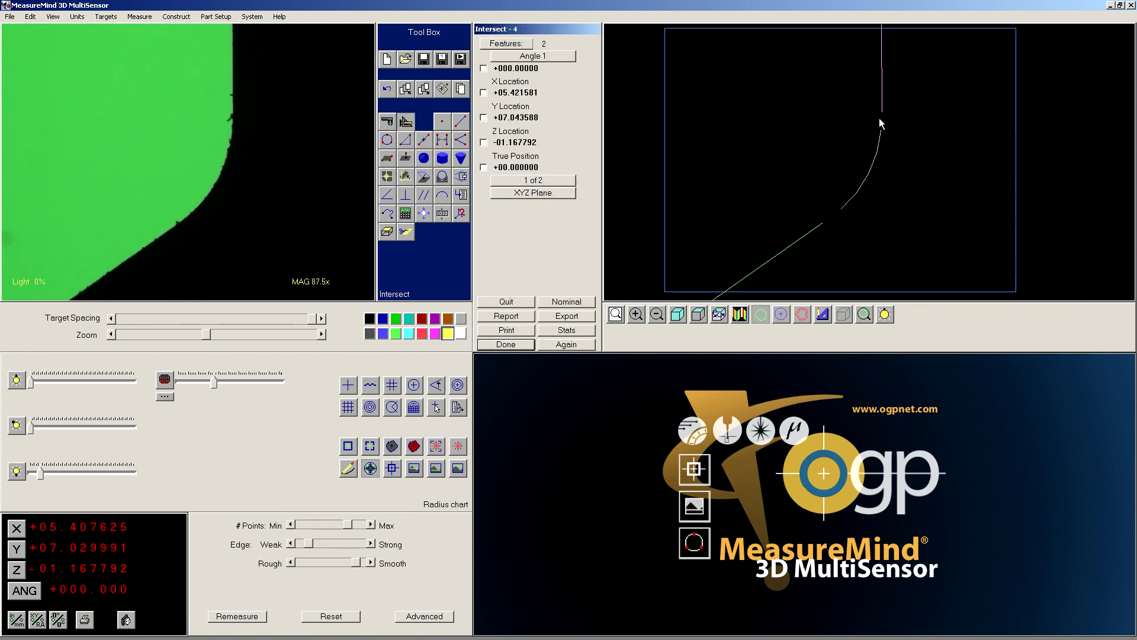
{"action": "mouse_move", "coordinate": [884, 127]}
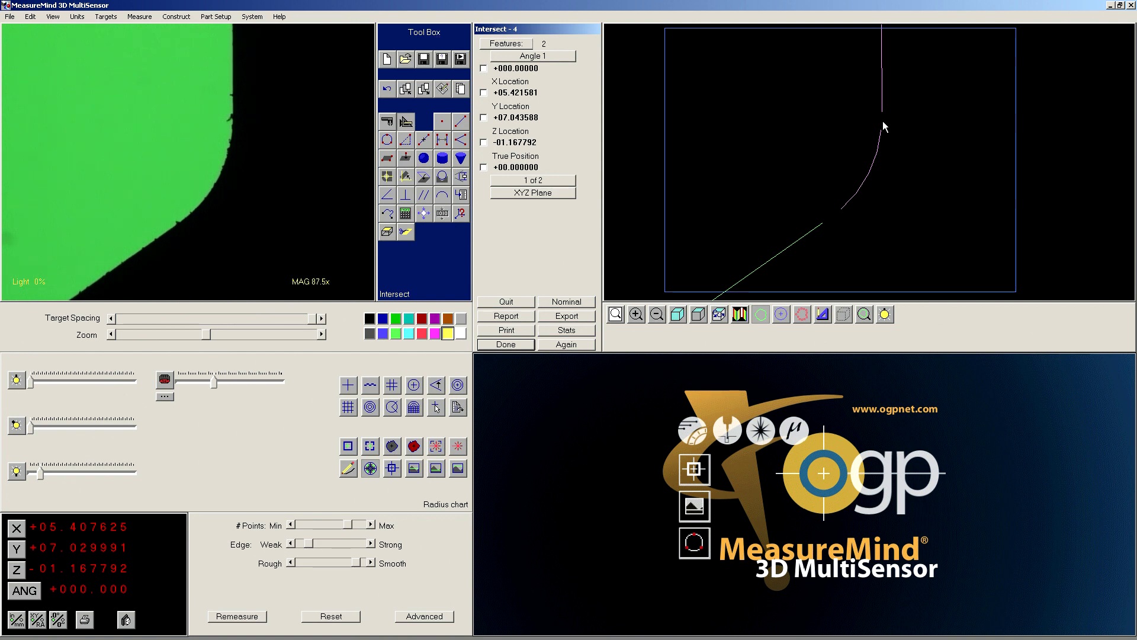
{"action": "mouse_move", "coordinate": [885, 91]}
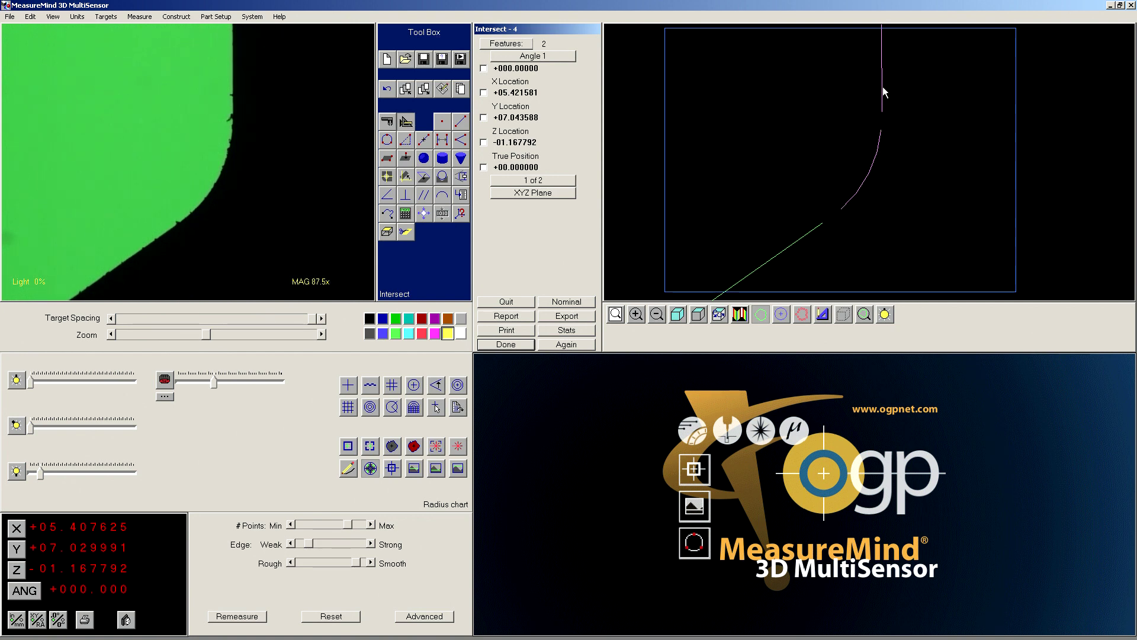
{"action": "mouse_move", "coordinate": [883, 128]}
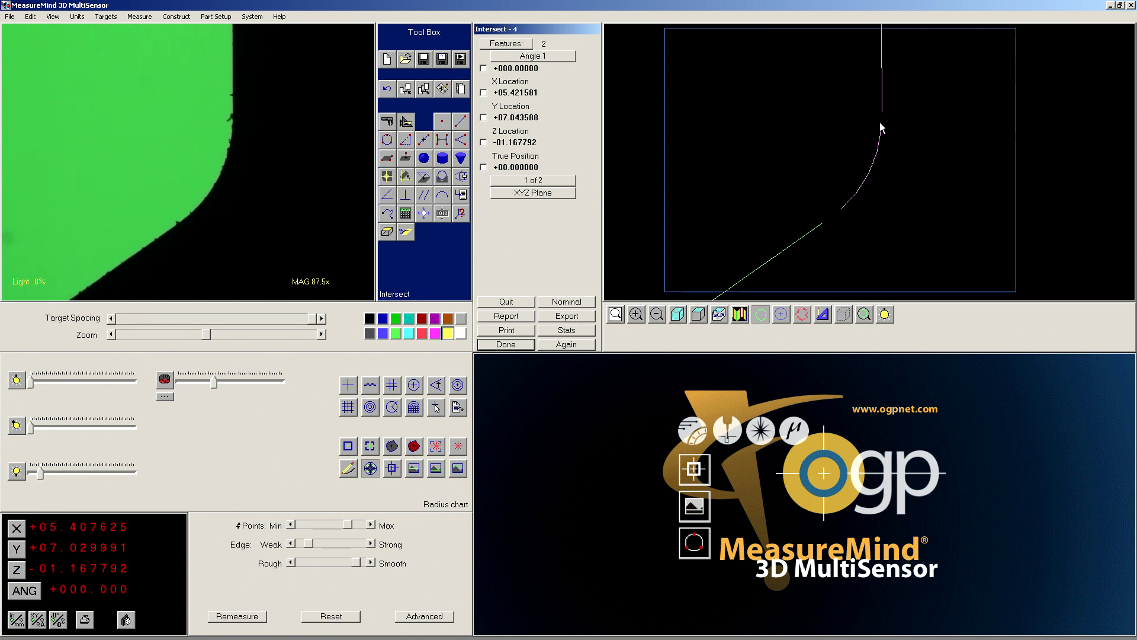
{"action": "mouse_move", "coordinate": [874, 130]}
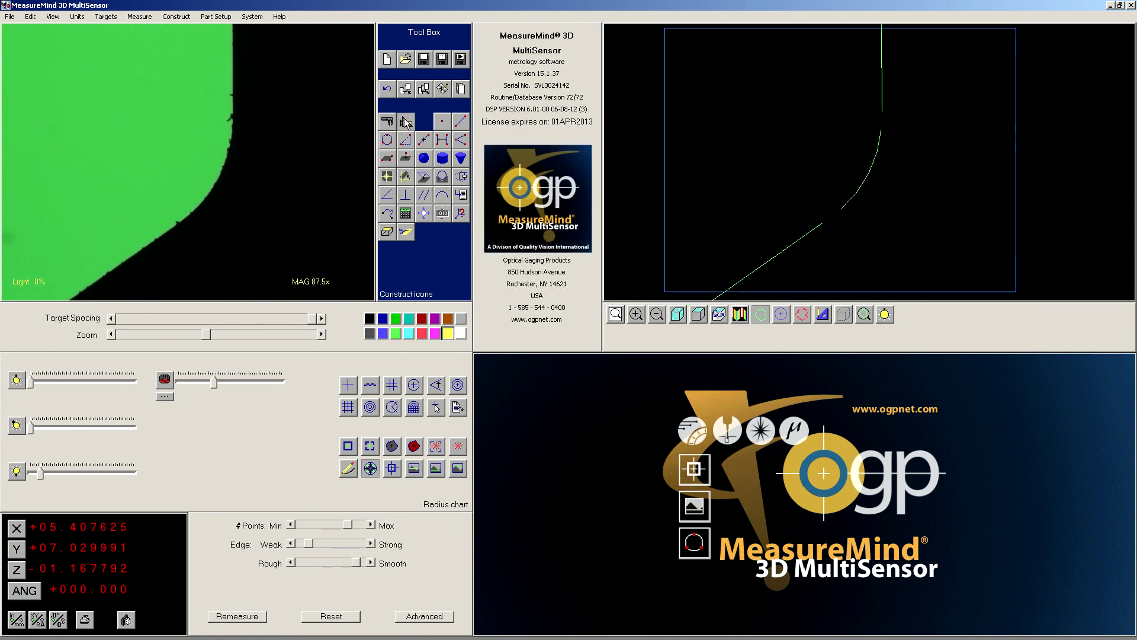
{"action": "mouse_move", "coordinate": [442, 140]}
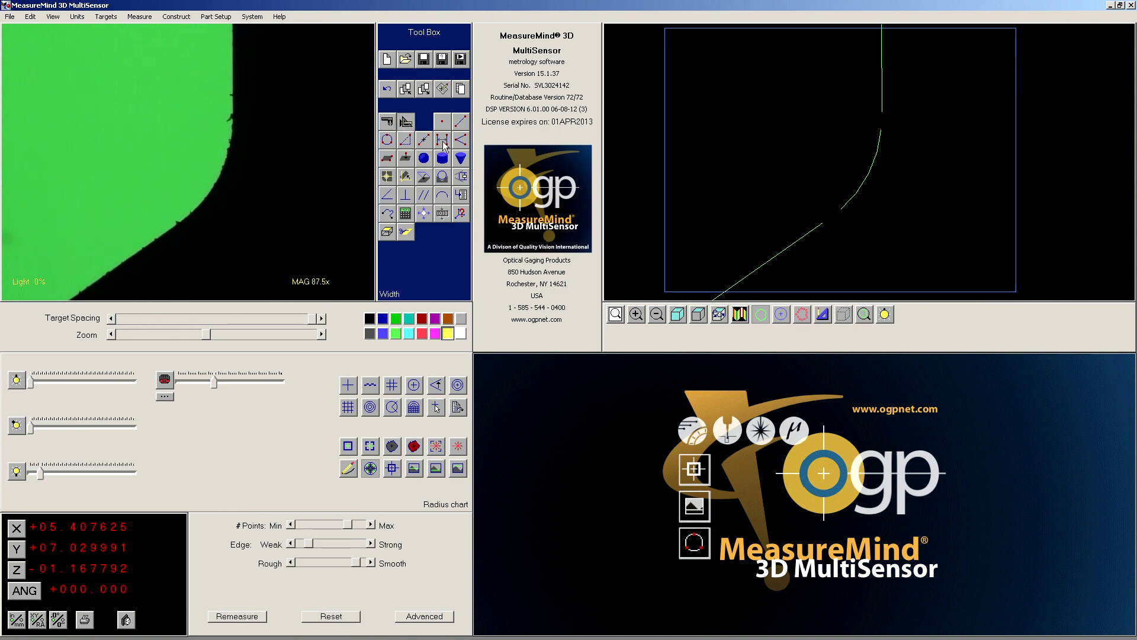
Construct Width 4 between the vertical edge line and the arc (width 00.039946, angle 270.32434).
{"action": "left_click", "coordinate": [443, 141]}
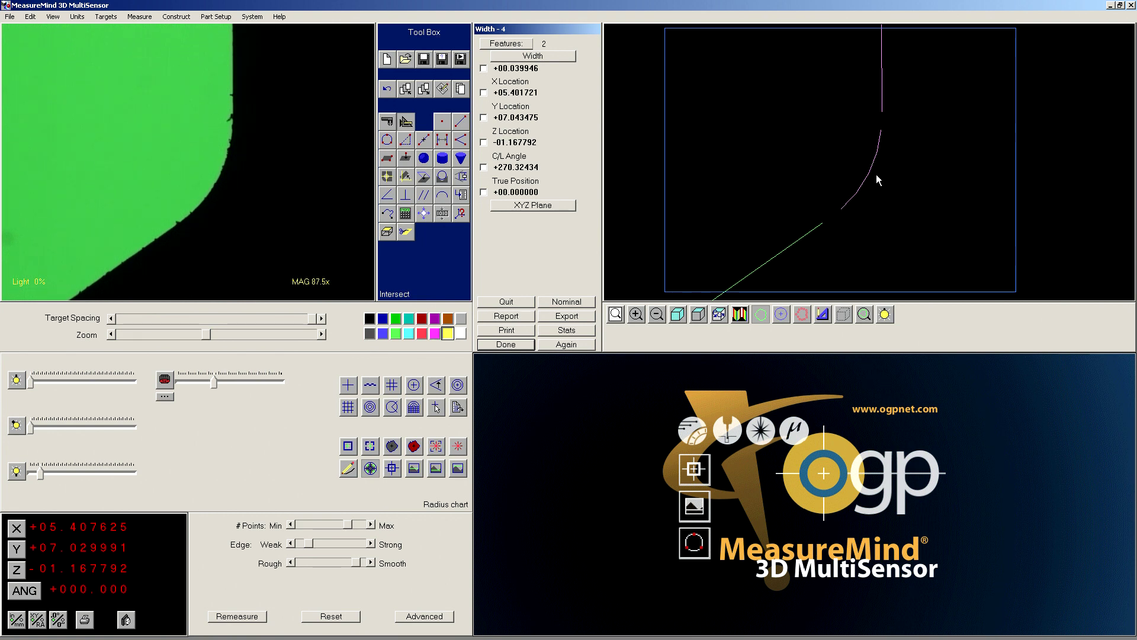
{"action": "mouse_move", "coordinate": [768, 118]}
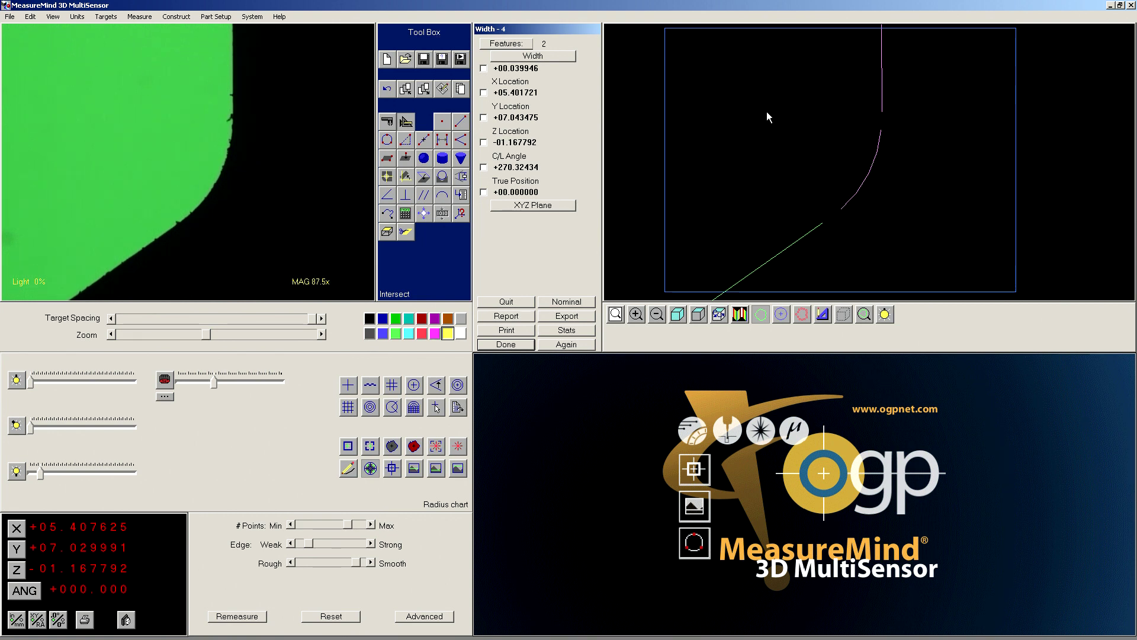
{"action": "mouse_move", "coordinate": [764, 120]}
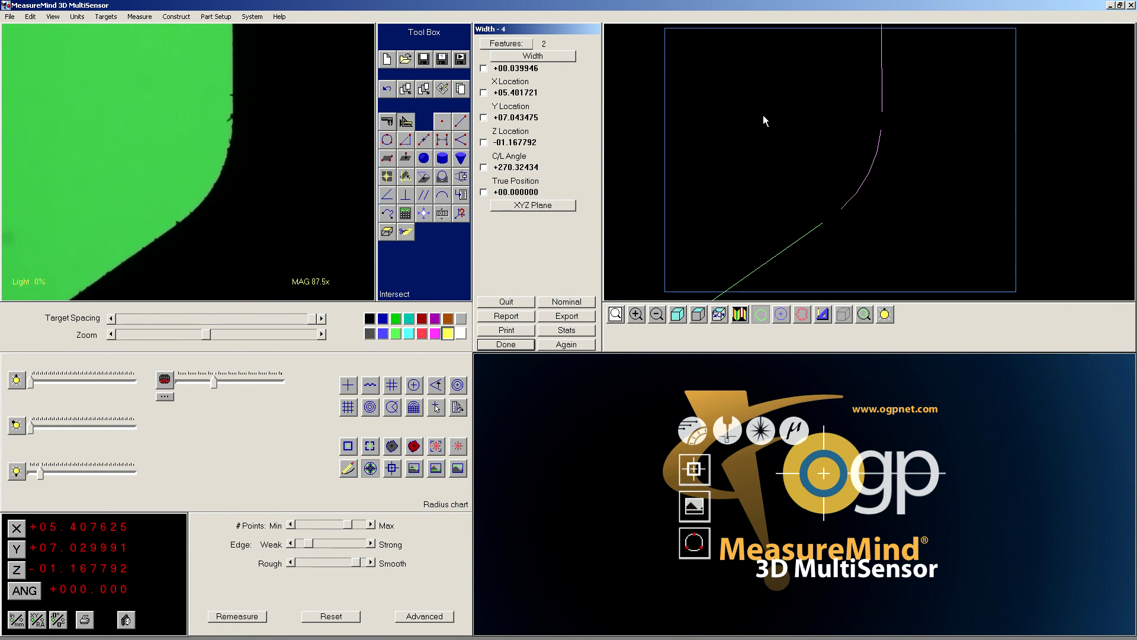
{"action": "mouse_move", "coordinate": [812, 125]}
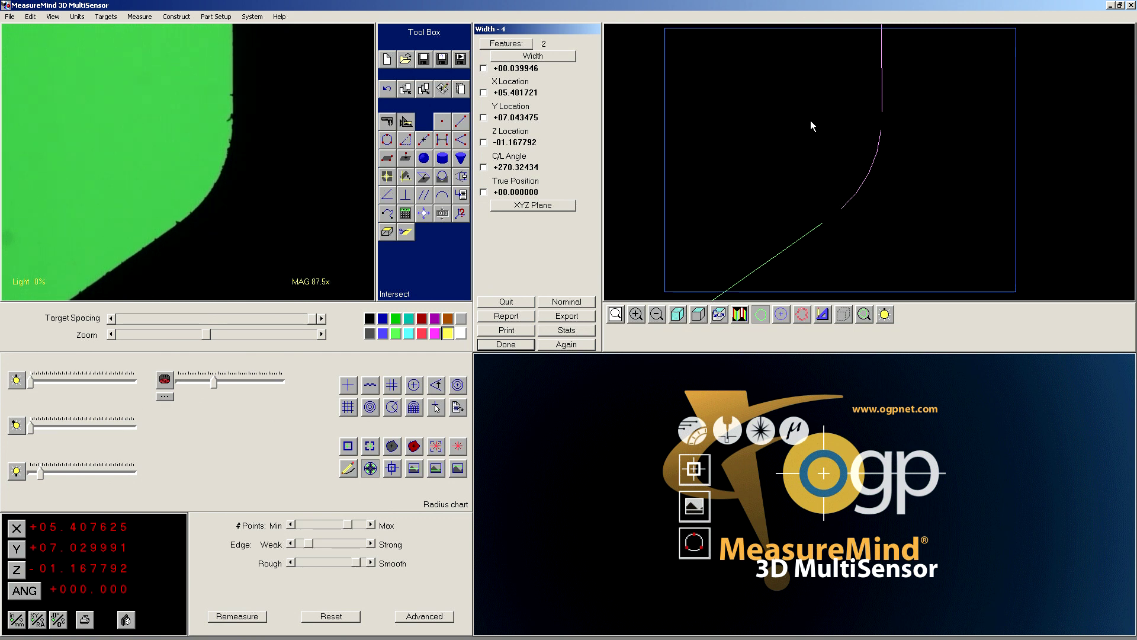
{"action": "mouse_move", "coordinate": [759, 116]}
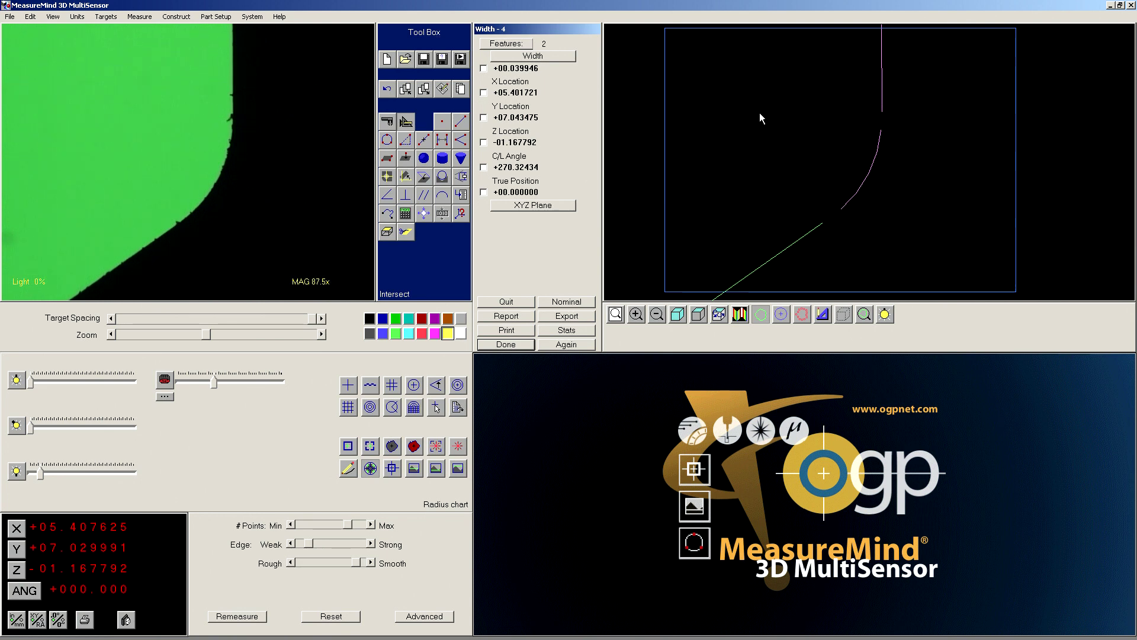
{"action": "mouse_move", "coordinate": [756, 121]}
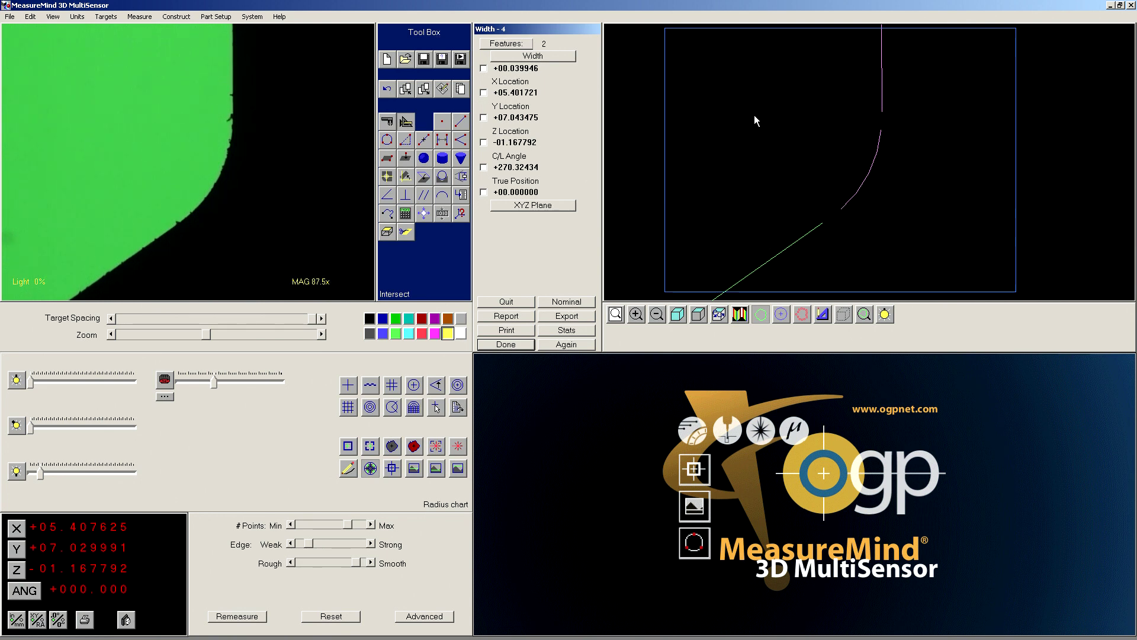
{"action": "mouse_move", "coordinate": [768, 117]}
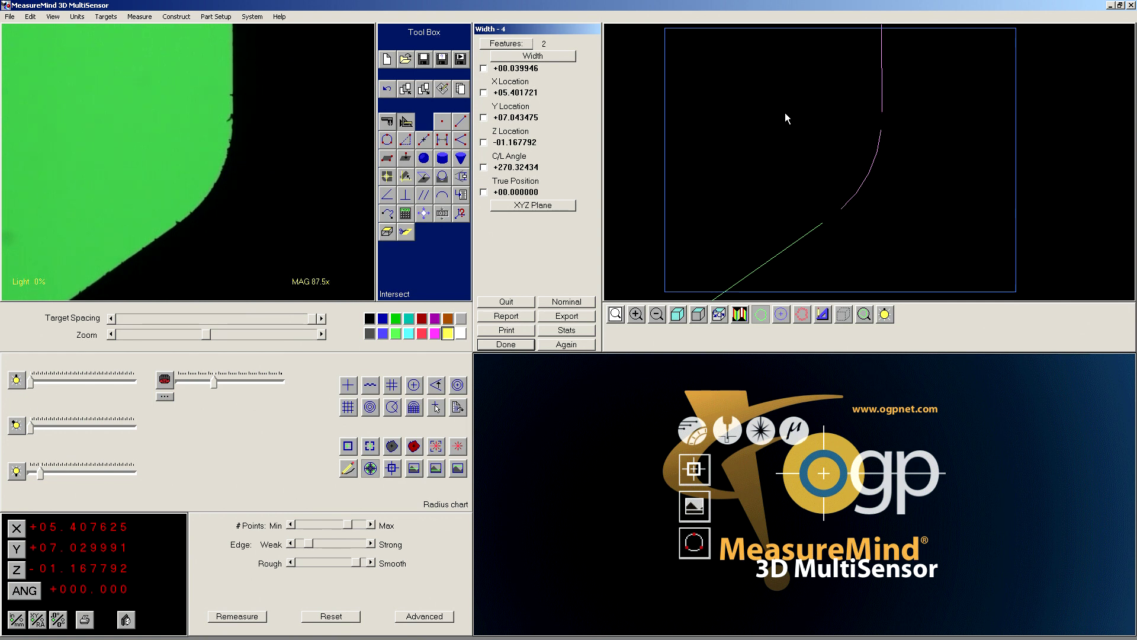
{"action": "mouse_move", "coordinate": [746, 119]}
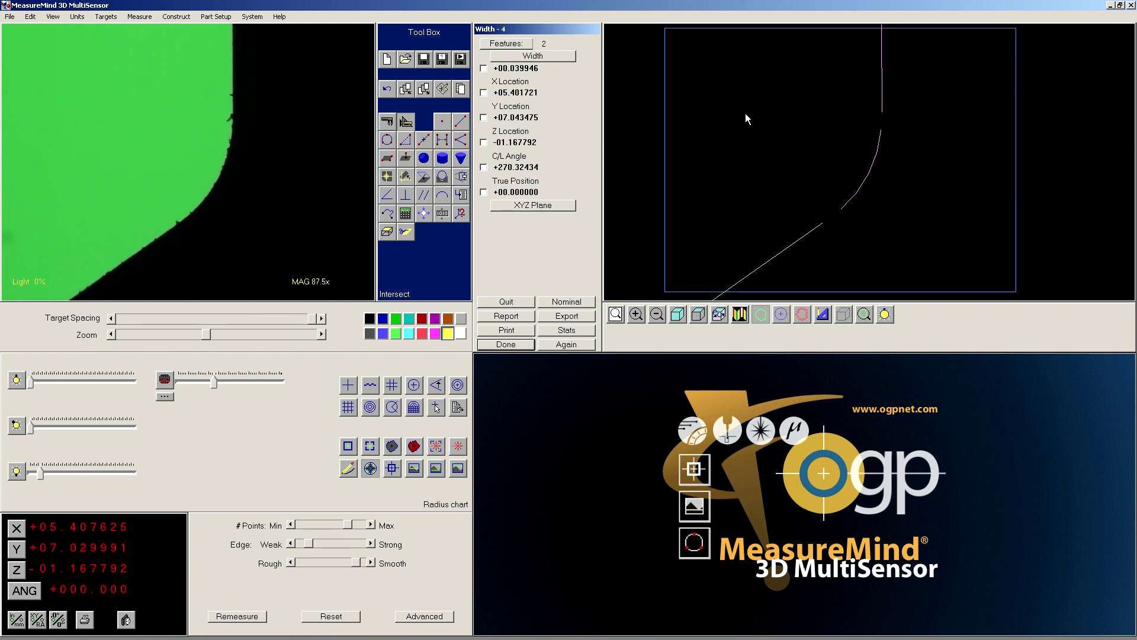
{"action": "mouse_move", "coordinate": [891, 118]}
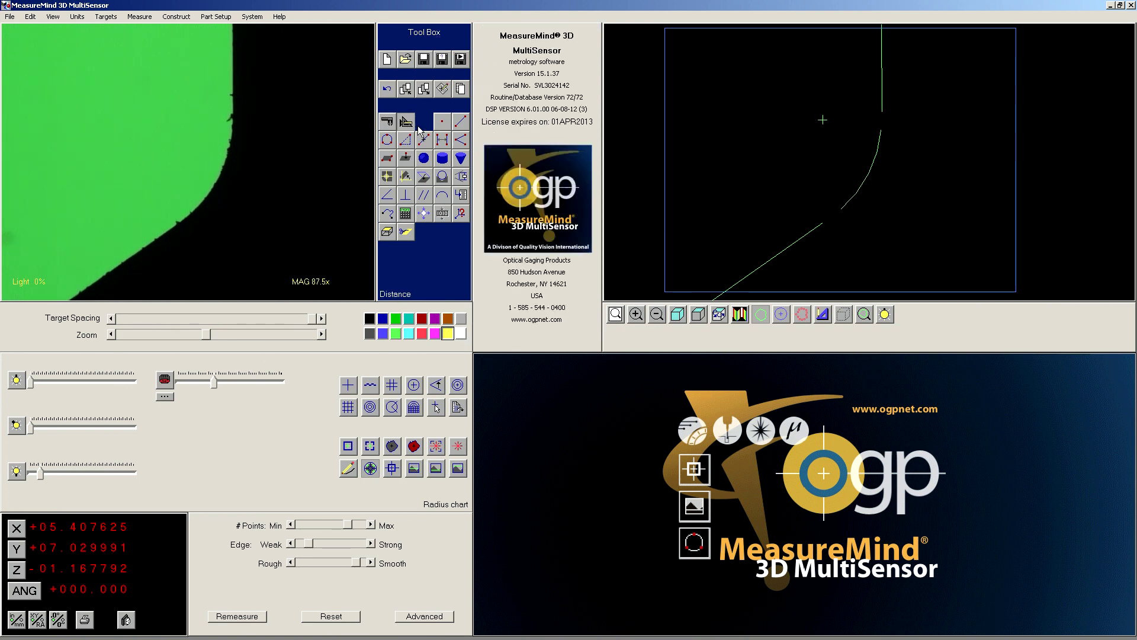
Construct Line 5 through the width point and intersect it with the vertical edge line as Intersect 6.
{"action": "left_click", "coordinate": [405, 121]}
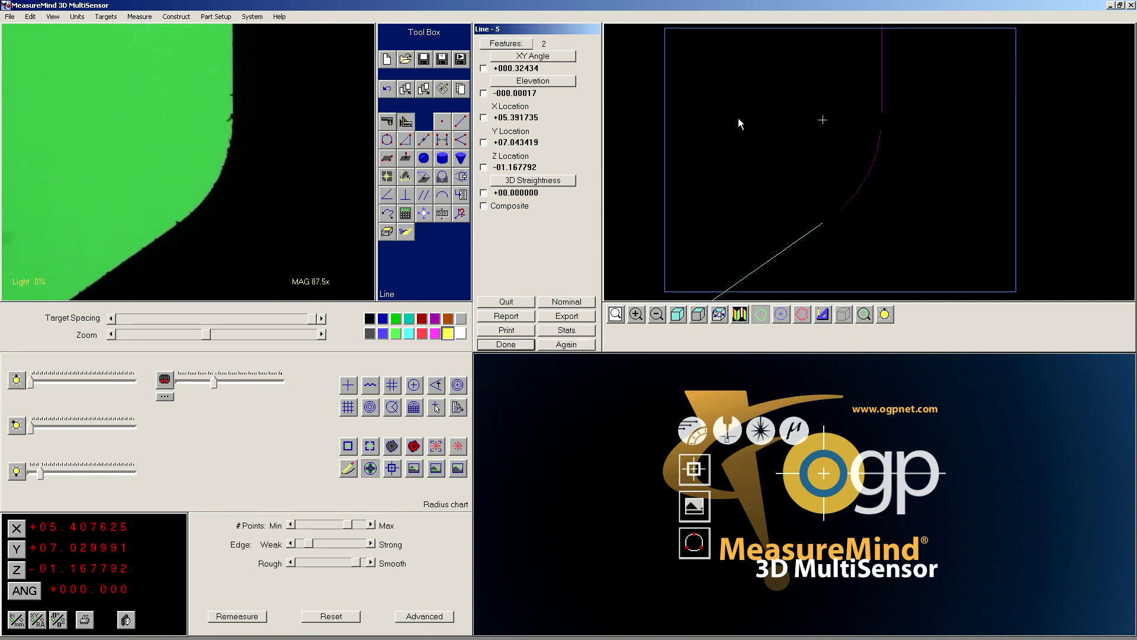
{"action": "mouse_move", "coordinate": [884, 109]}
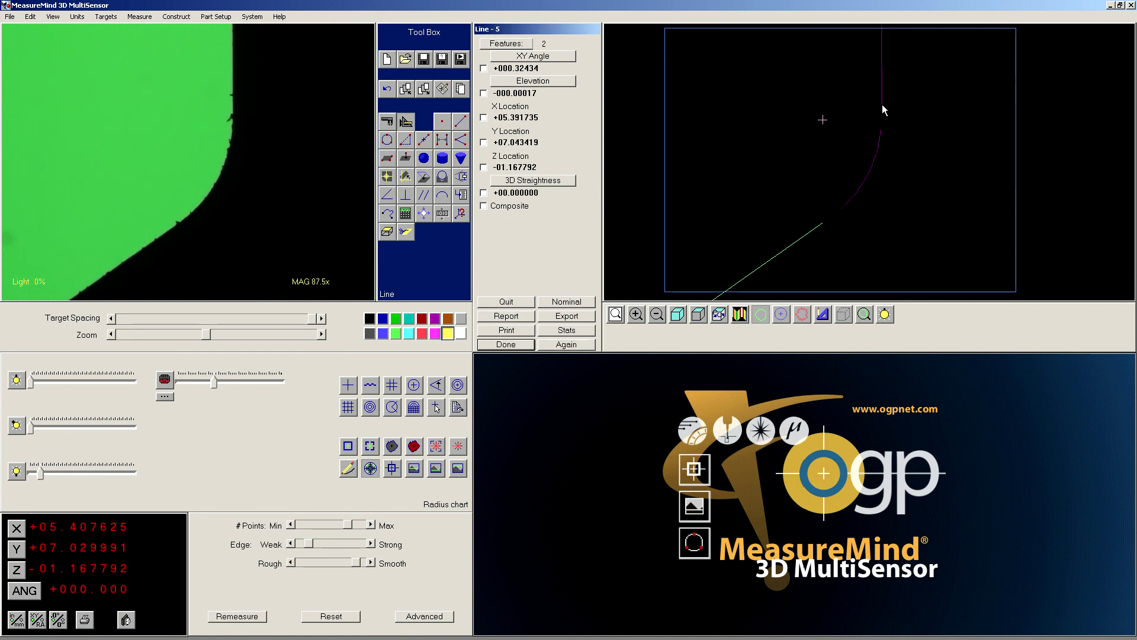
{"action": "mouse_move", "coordinate": [526, 360]}
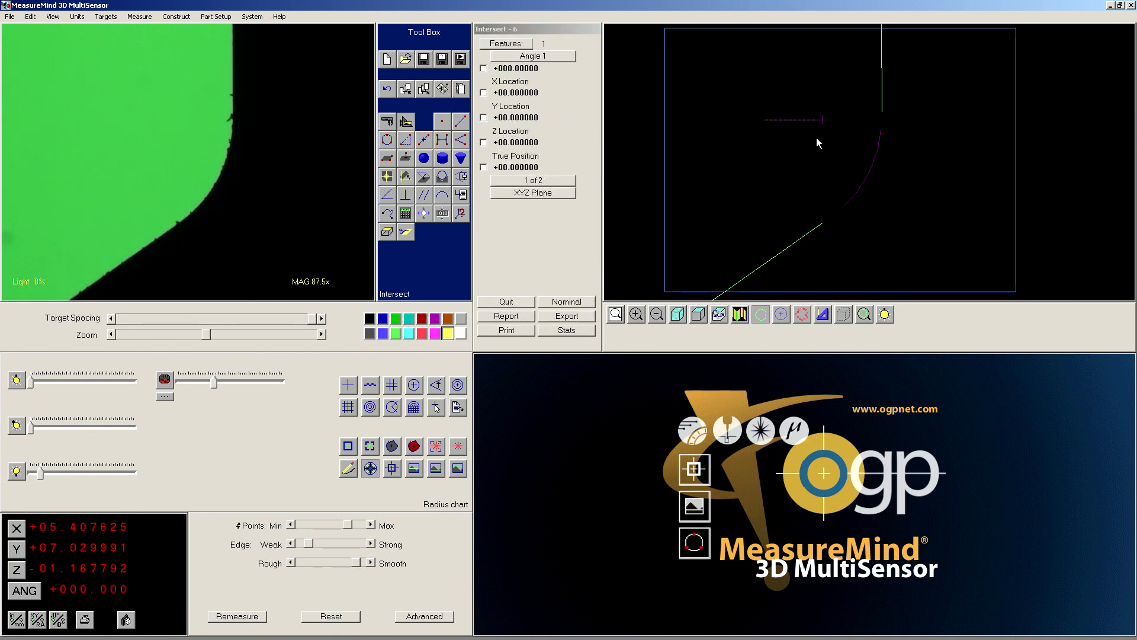
{"action": "left_click", "coordinate": [881, 77]}
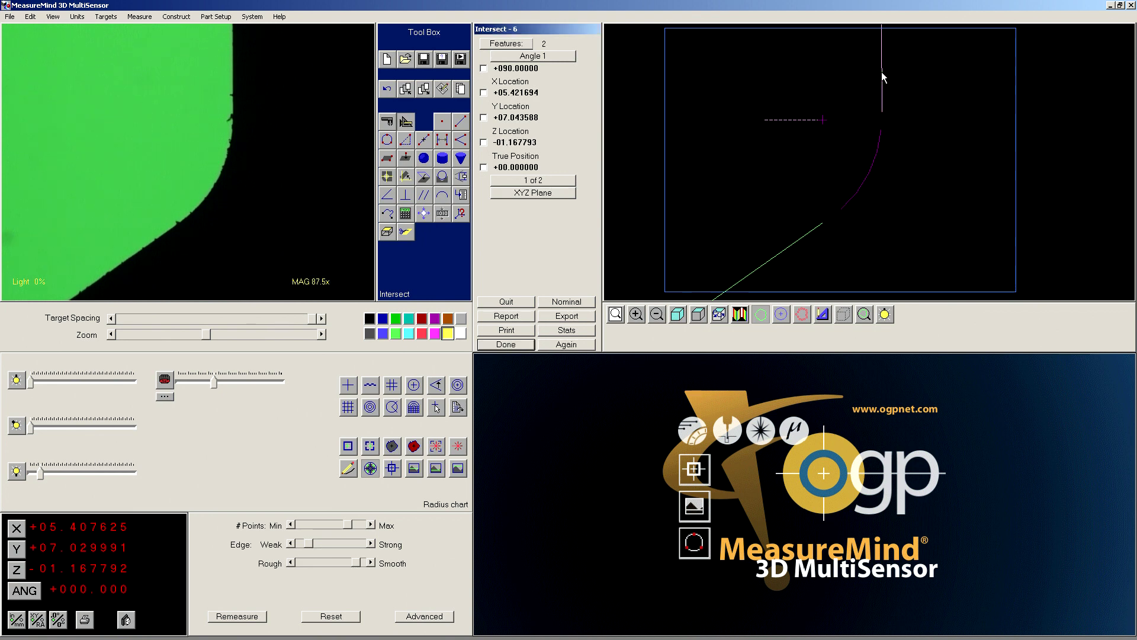
{"action": "mouse_move", "coordinate": [881, 128]}
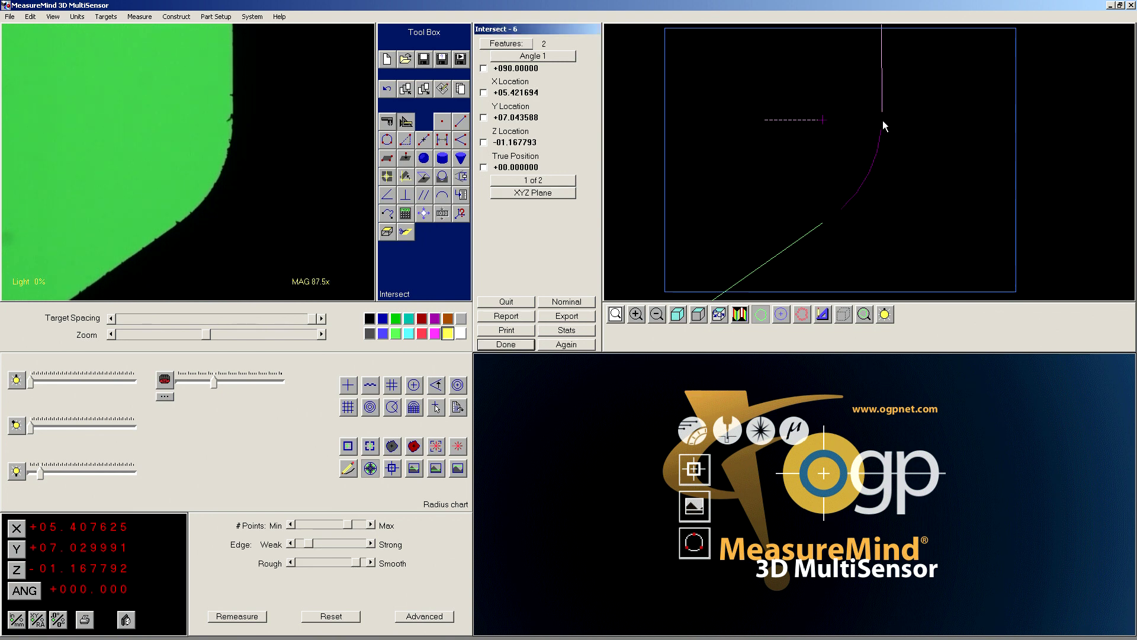
{"action": "mouse_move", "coordinate": [877, 93]}
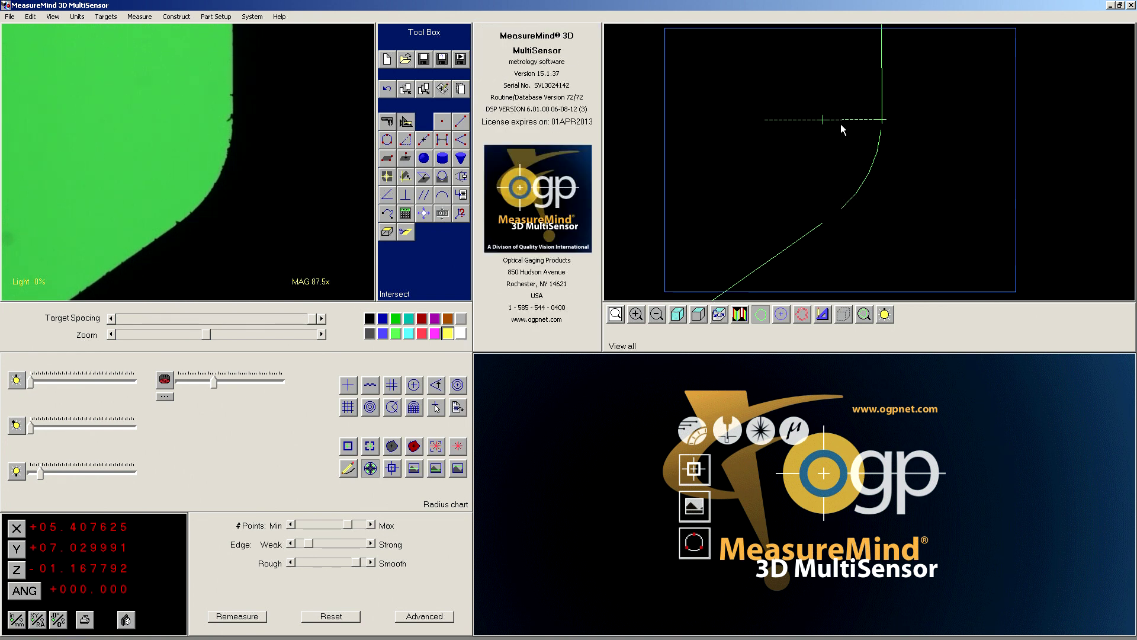
{"action": "mouse_move", "coordinate": [674, 251]}
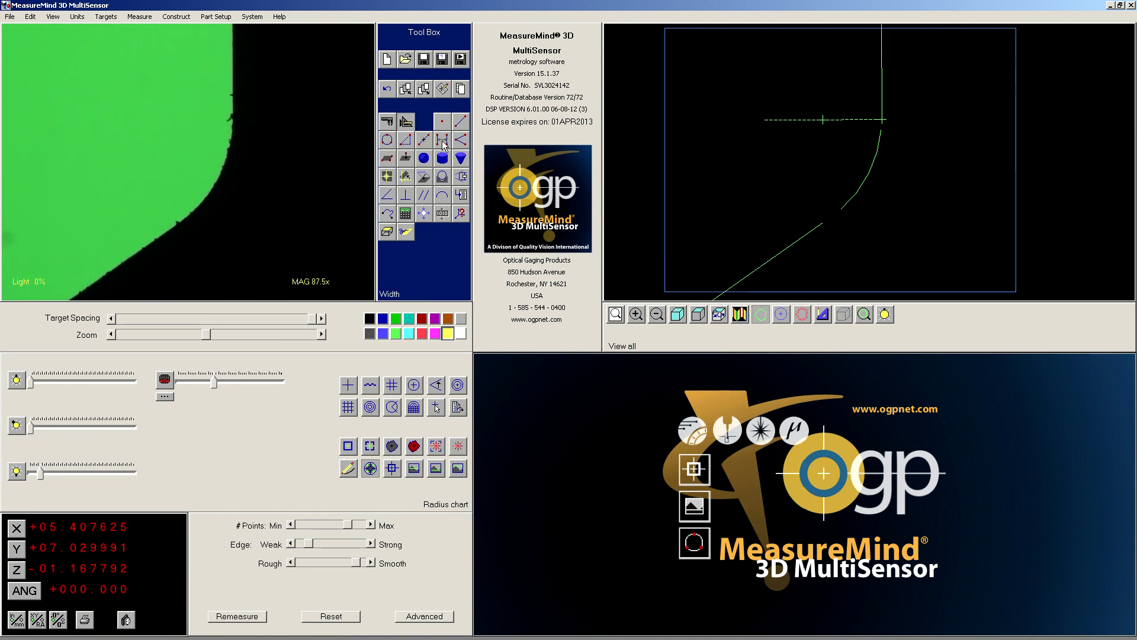
Construct Width 7 from the intersection point and arc (width 00.039726, angle 215.11115).
{"action": "left_click", "coordinate": [442, 141]}
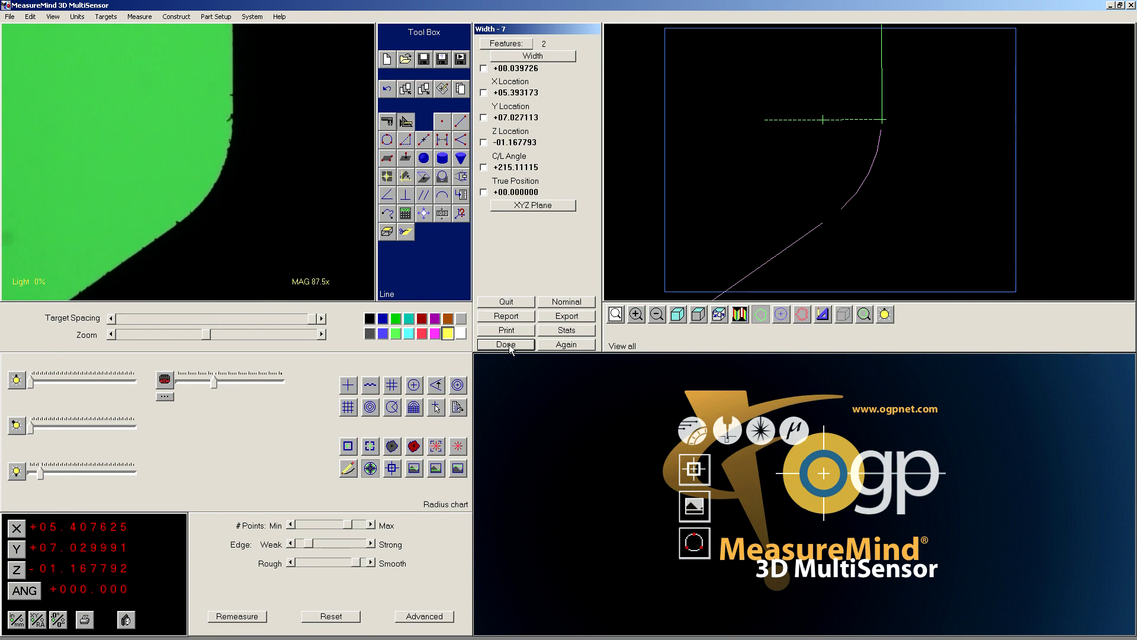
{"action": "left_click", "coordinate": [506, 344]}
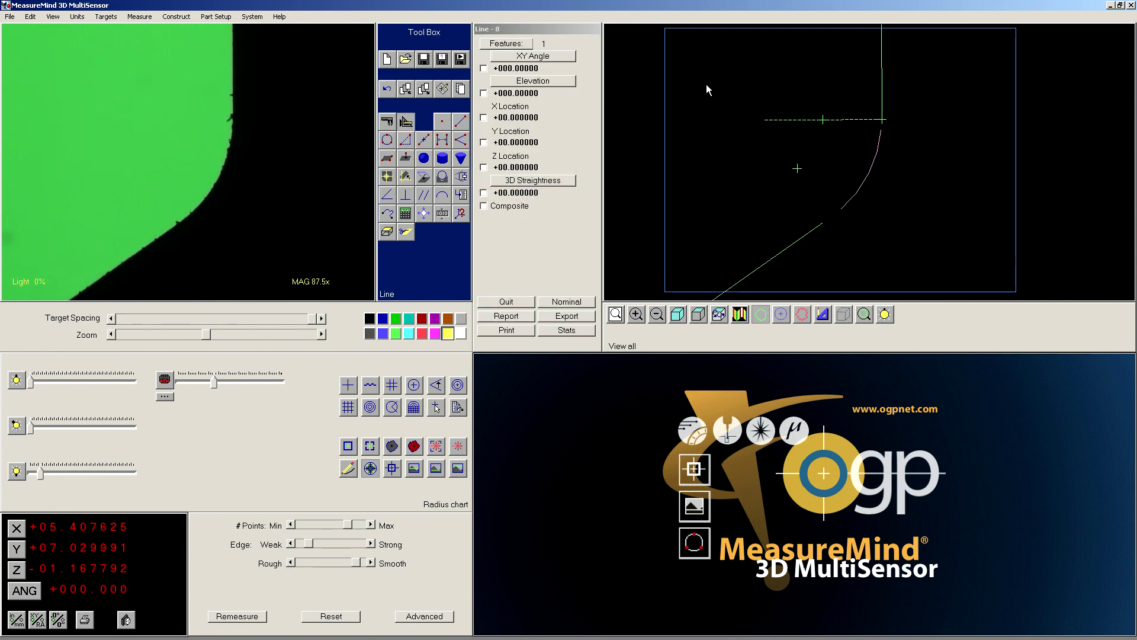
{"action": "mouse_move", "coordinate": [802, 168]}
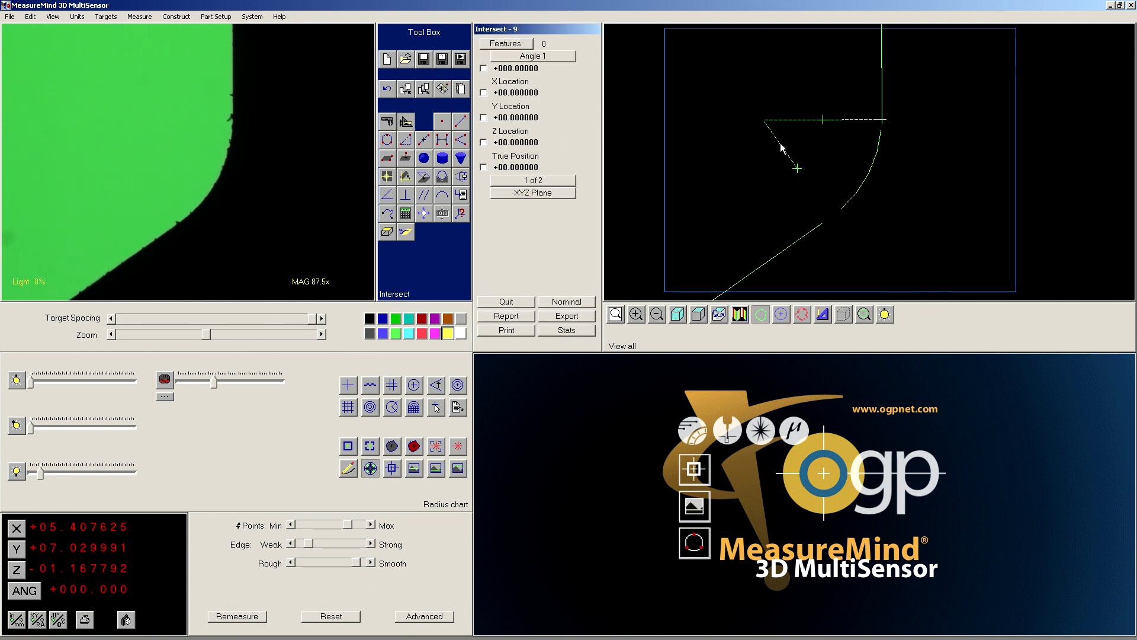
{"action": "mouse_move", "coordinate": [783, 154]}
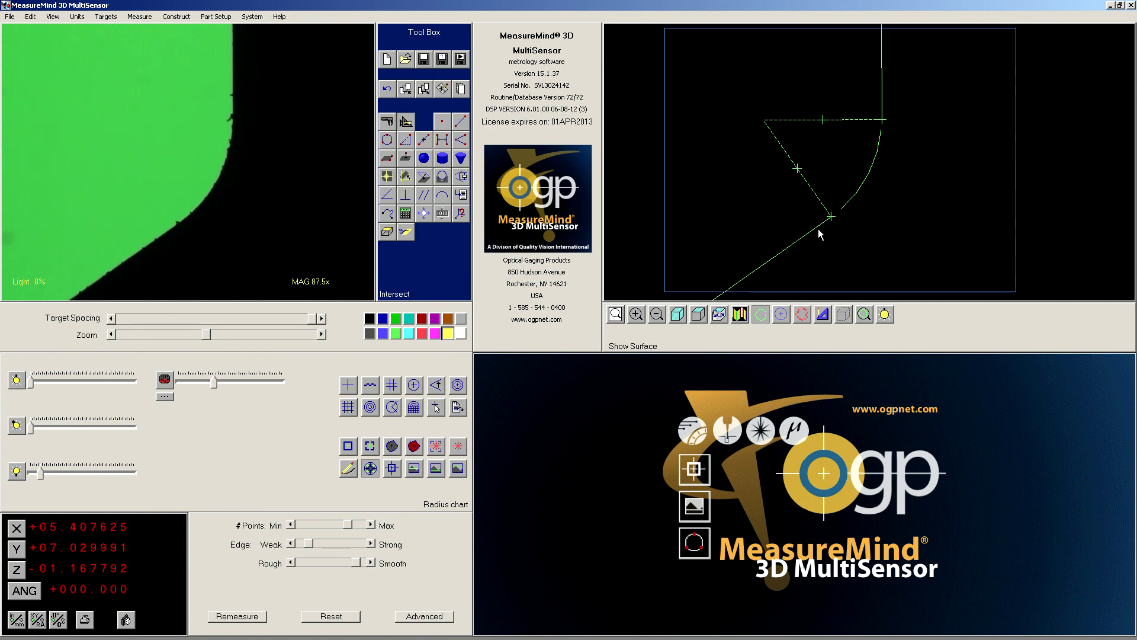
{"action": "mouse_move", "coordinate": [836, 224]}
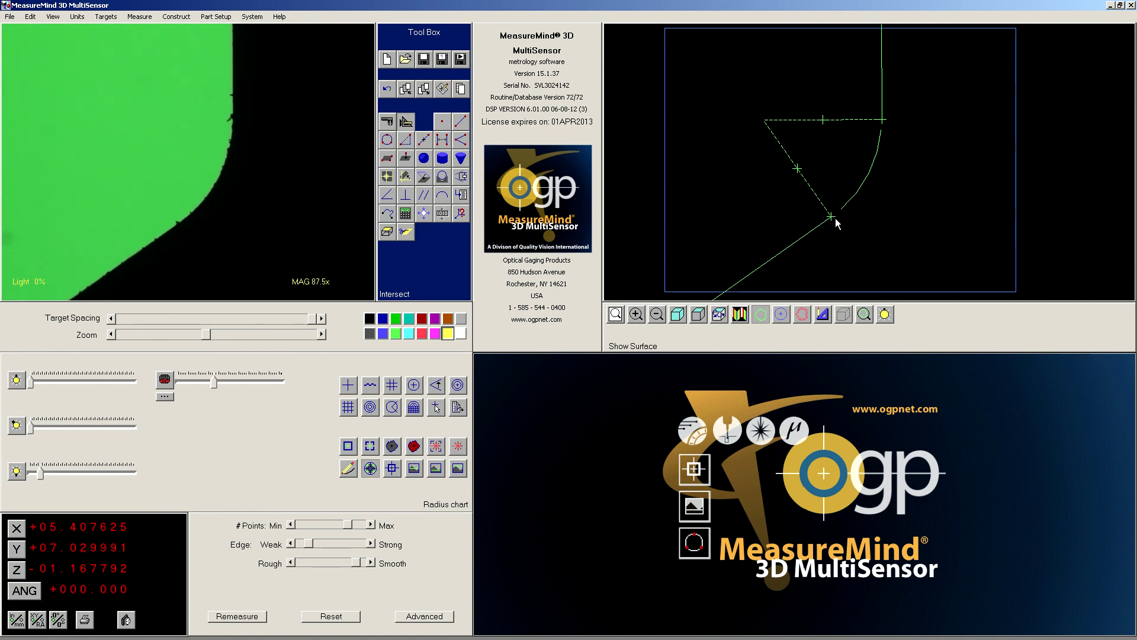
{"action": "mouse_move", "coordinate": [847, 242]}
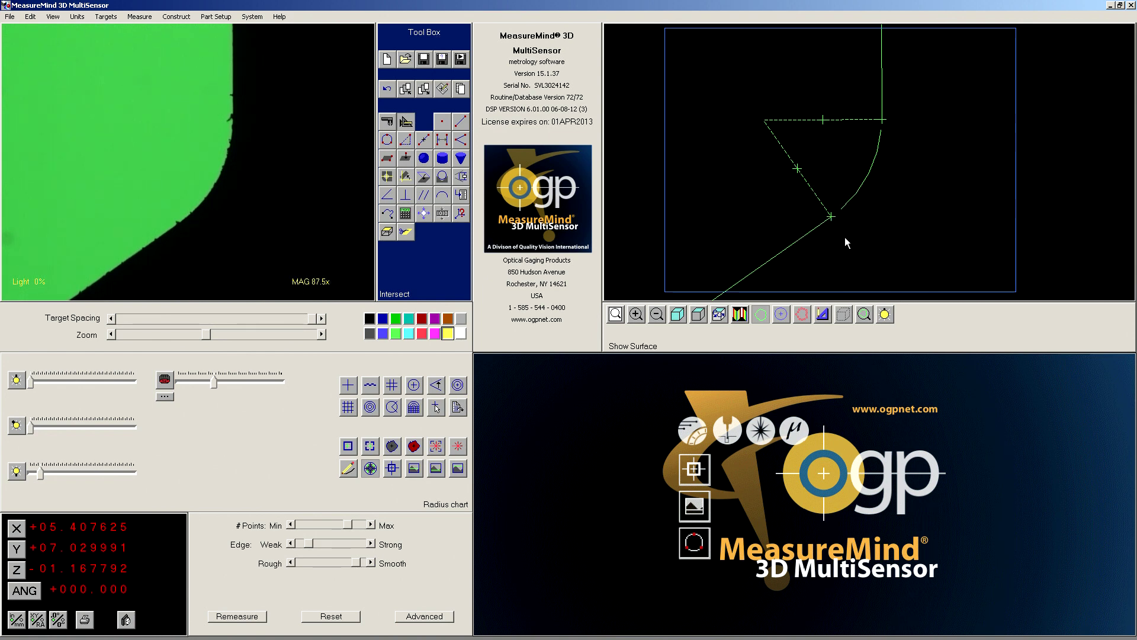